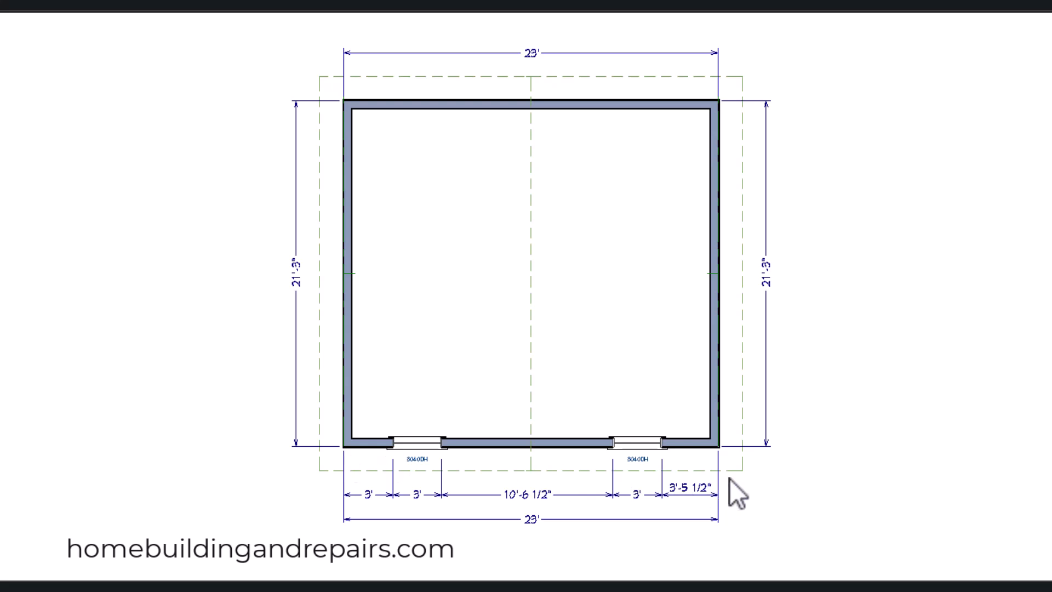
mouse_move(532, 96)
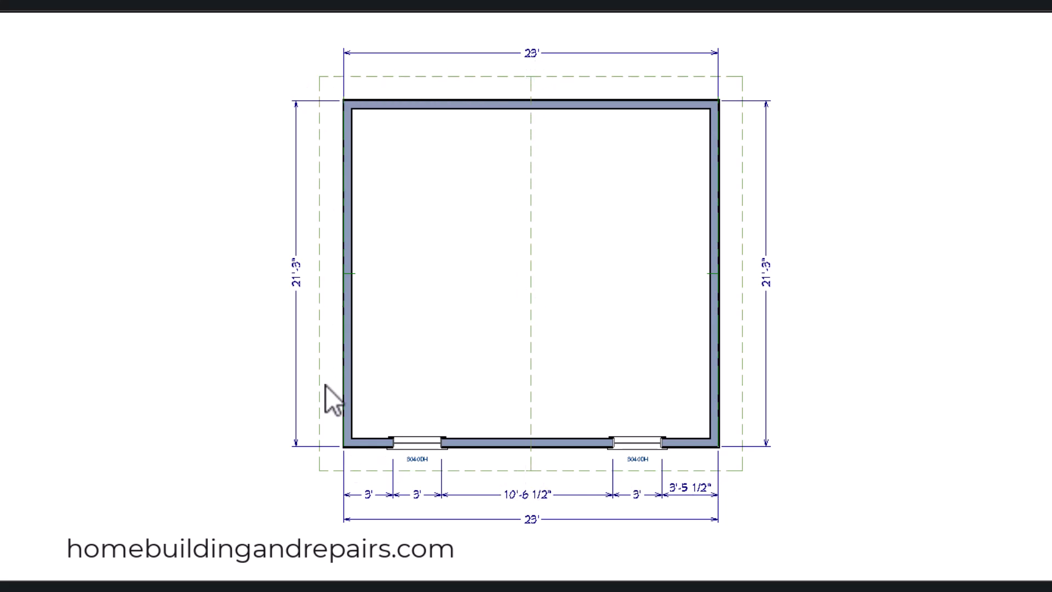
mouse_move(646, 460)
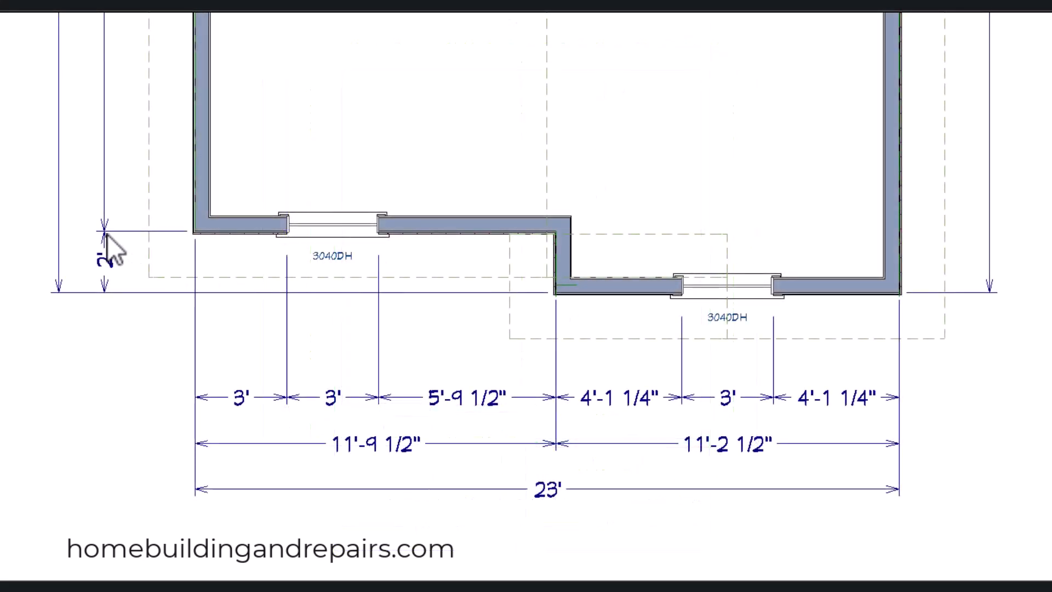
mouse_move(738, 295)
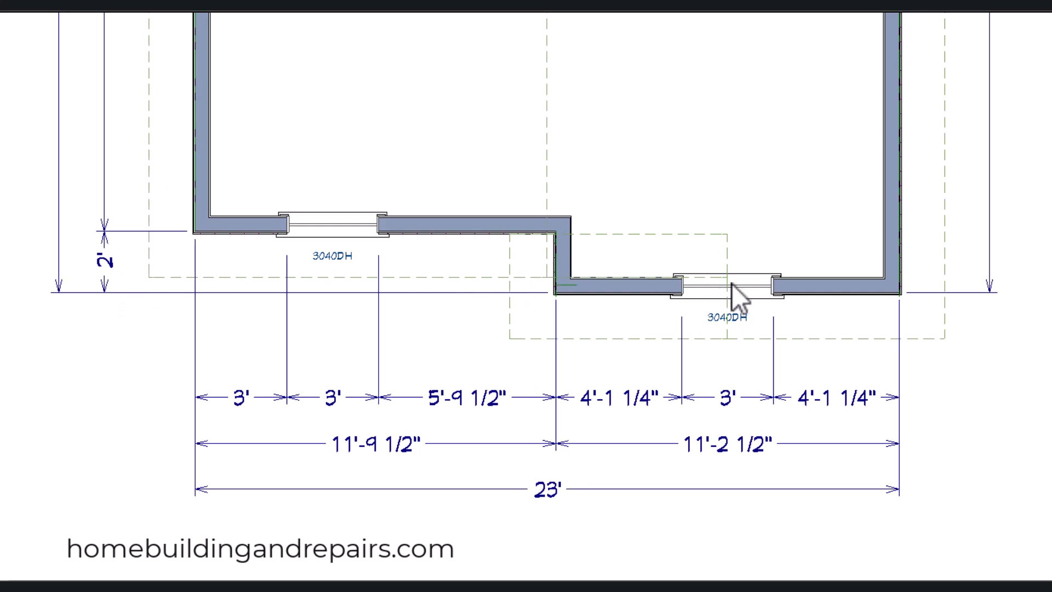
mouse_move(732, 352)
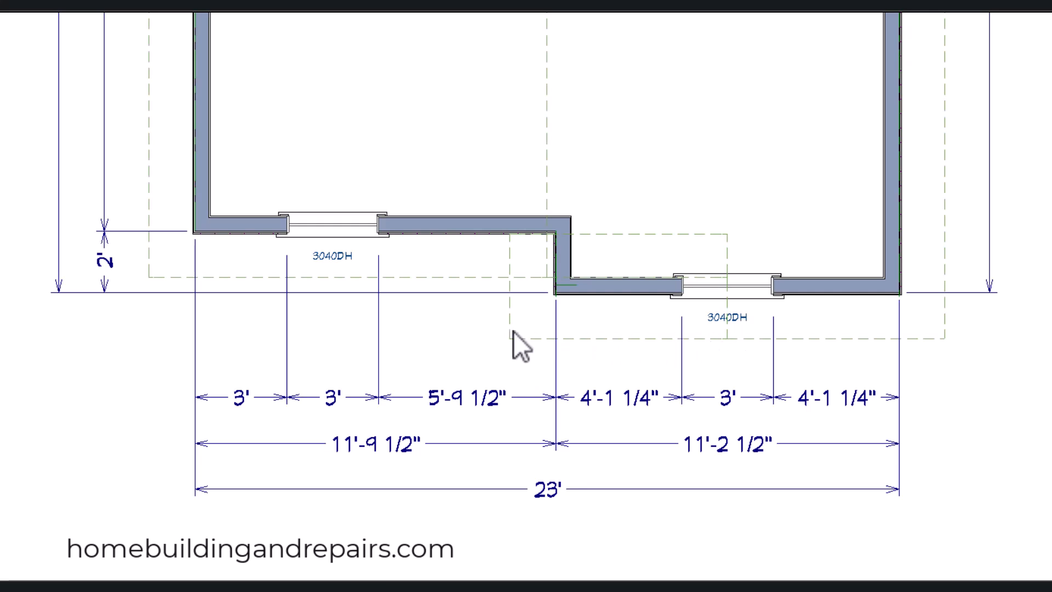
mouse_move(960, 335)
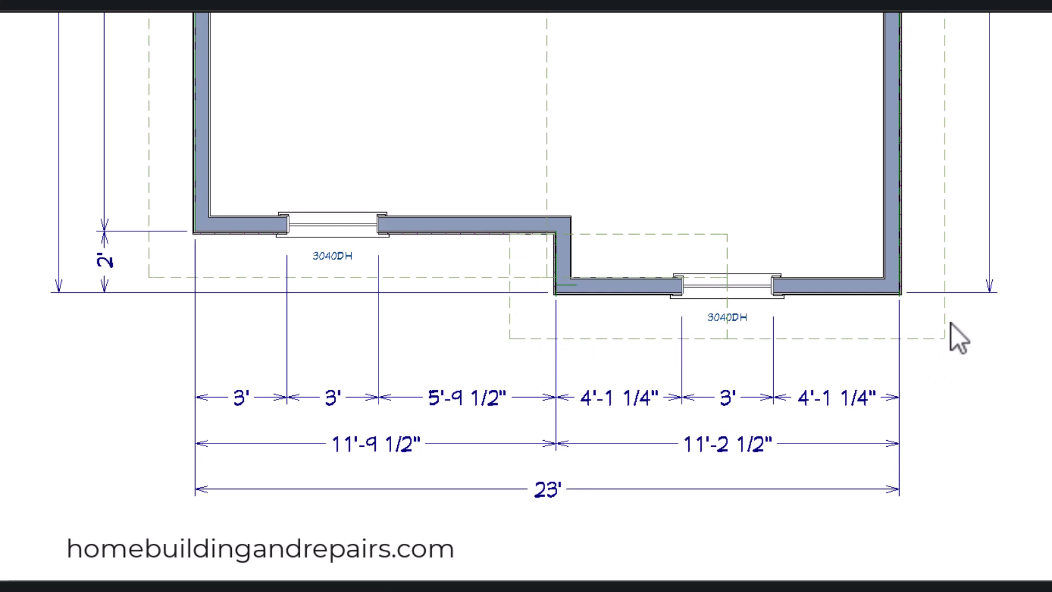
mouse_move(946, 140)
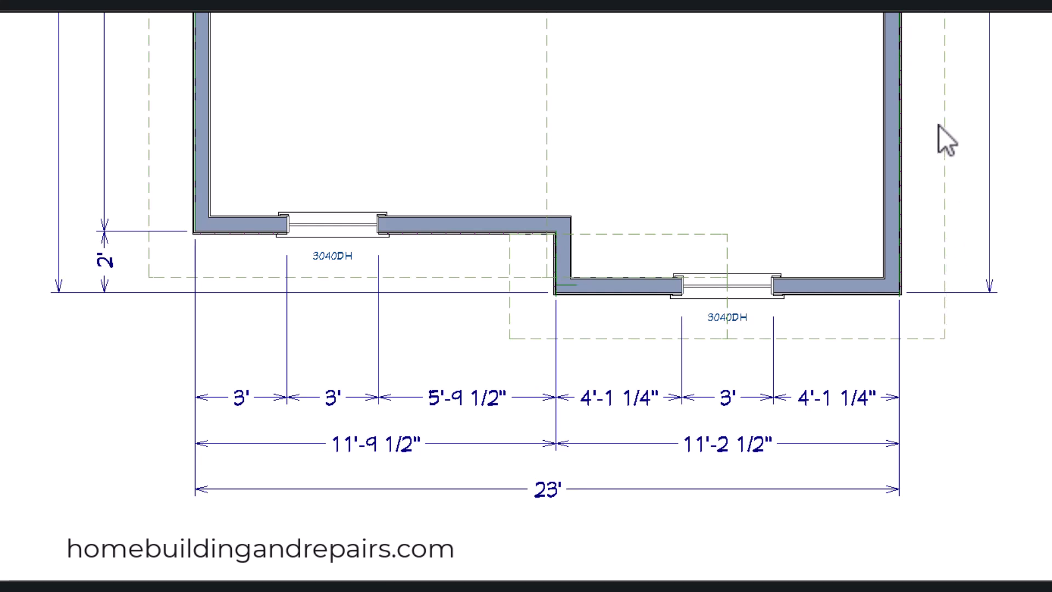
mouse_move(1010, 177)
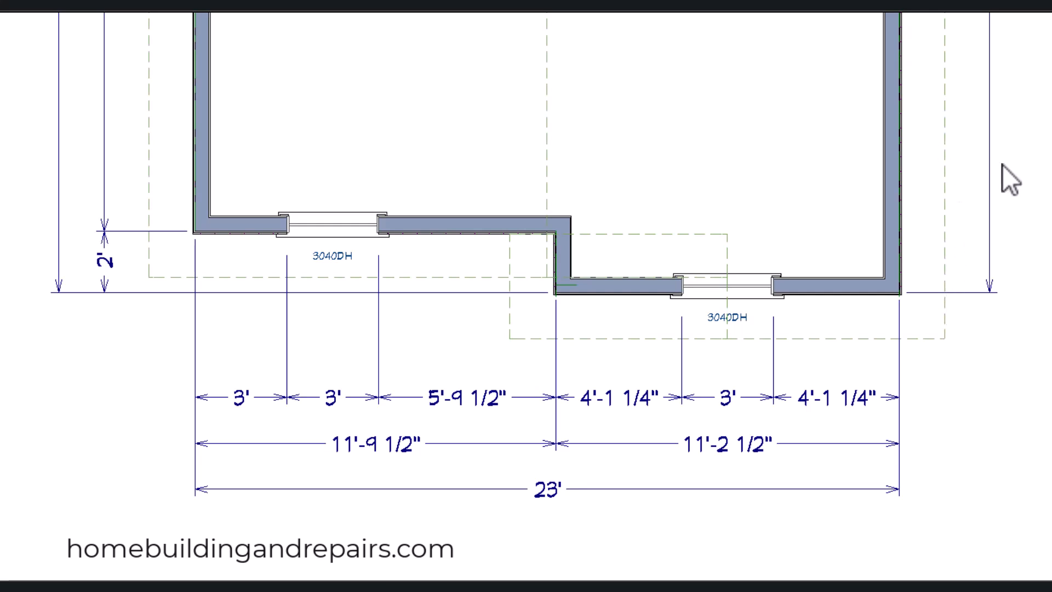